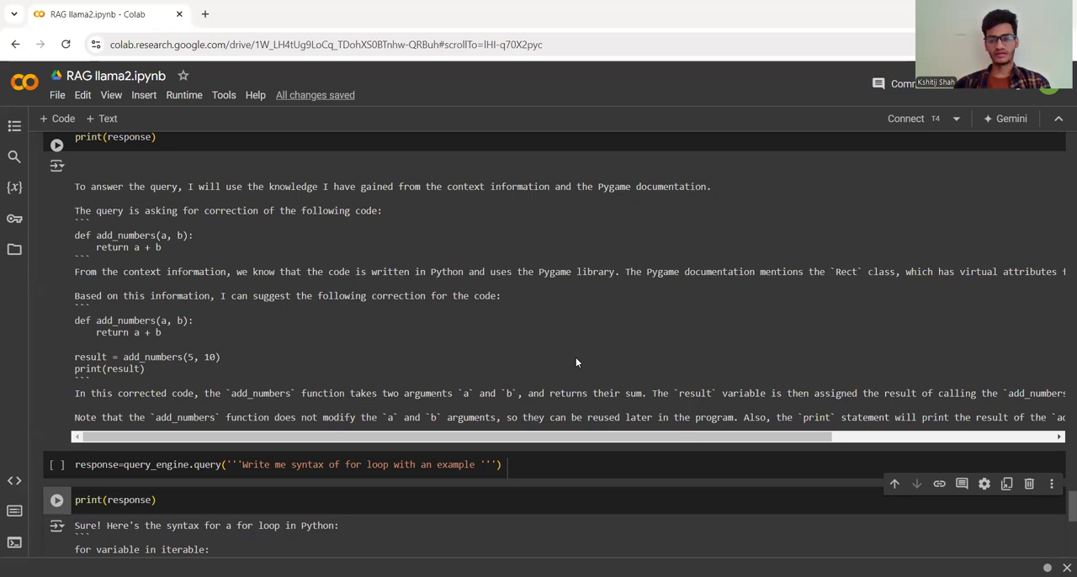
- Scroll through the Colab notebook's code-correction and for-loop syntax answers
scroll("down", 3)
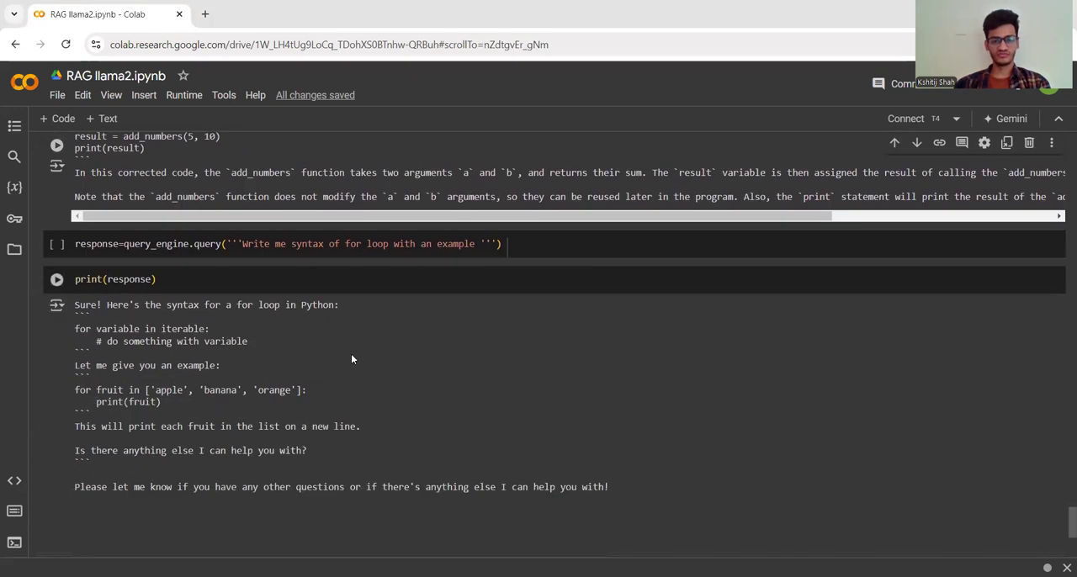
scroll("down", 3)
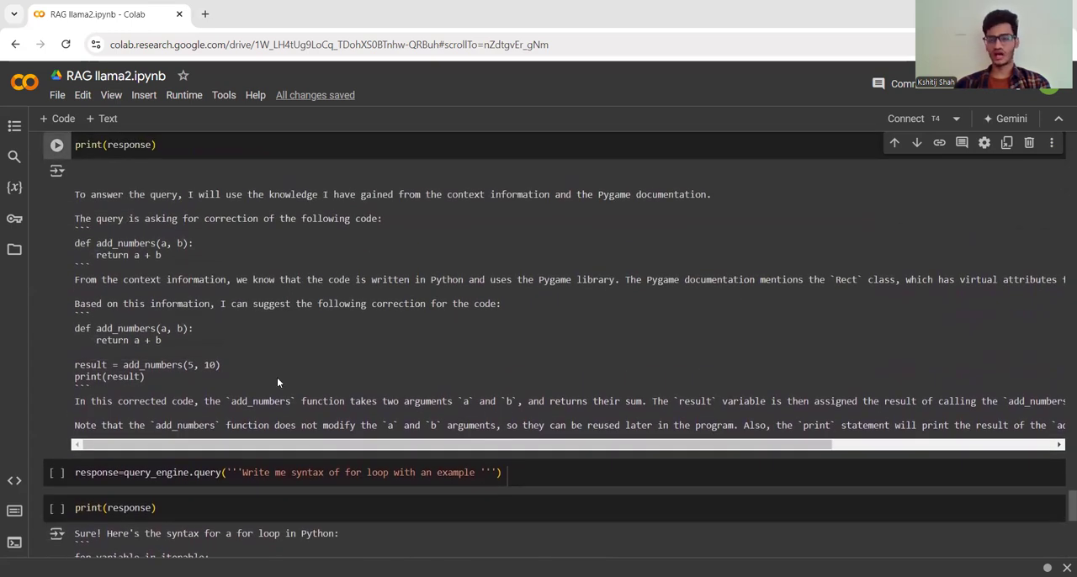
mouse_move(315, 398)
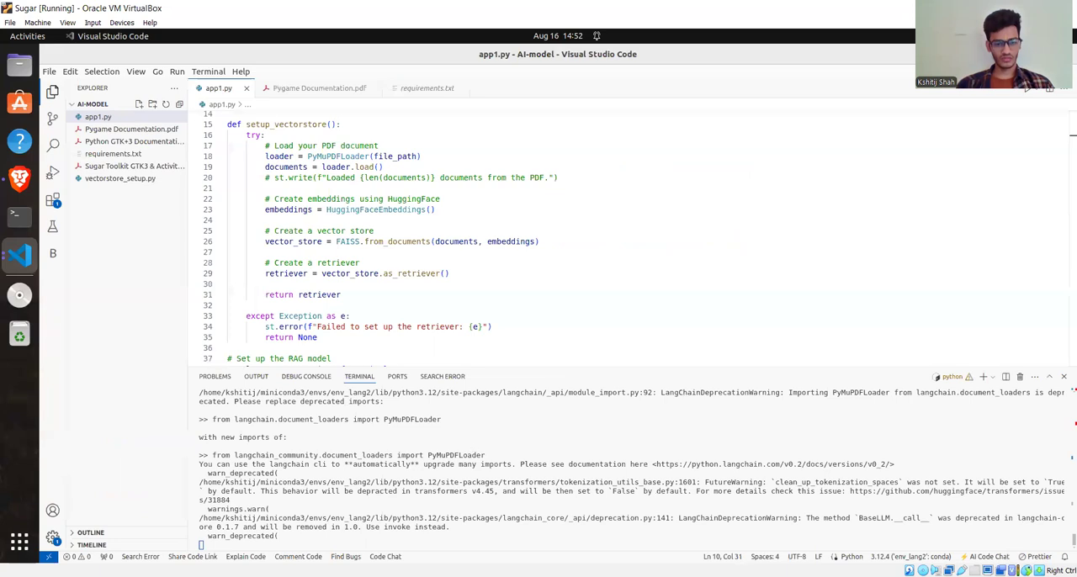
- Review the AI-assistant's prime-numbers-to-100 program, explanation and example output on localhost:8501
left_click(19, 178)
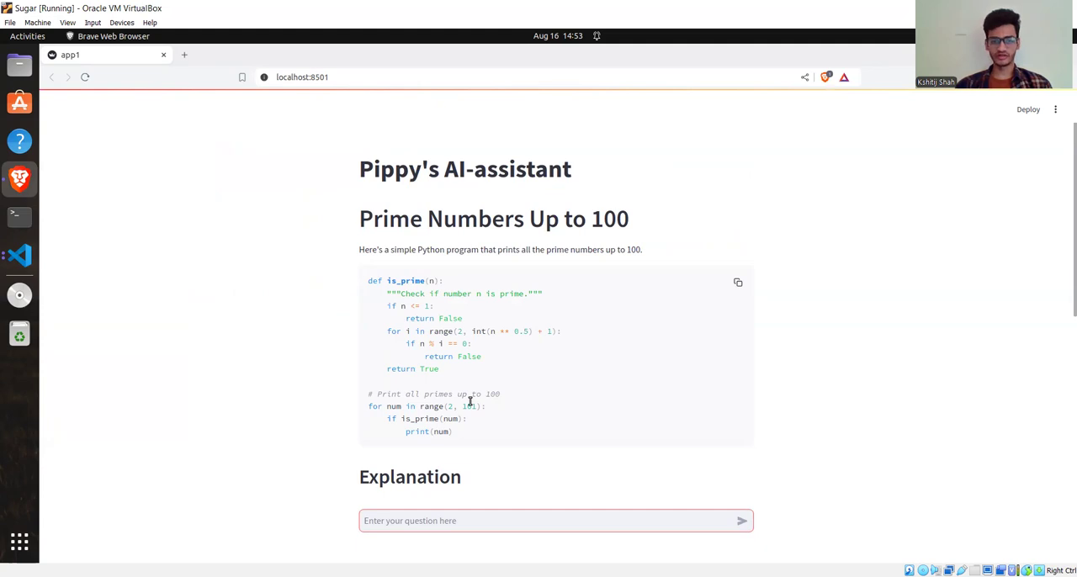
scroll("down", 3)
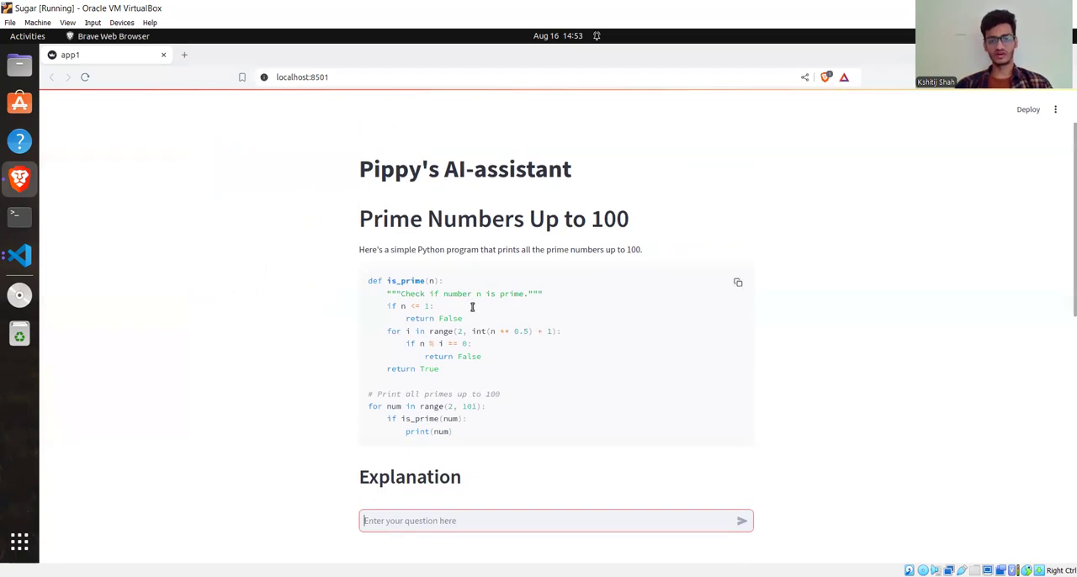
scroll("down", 3)
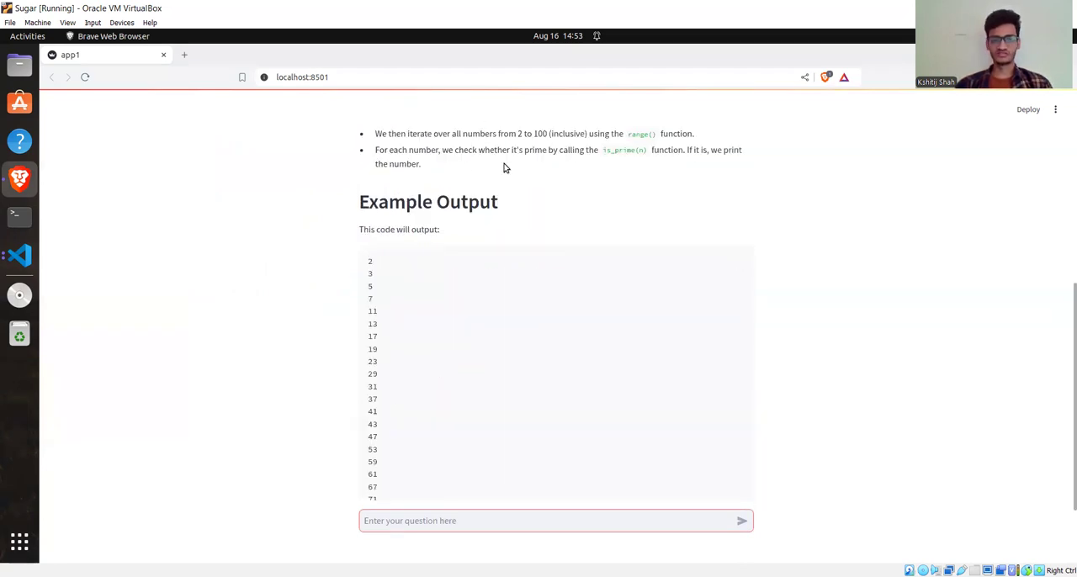
scroll("down", 3)
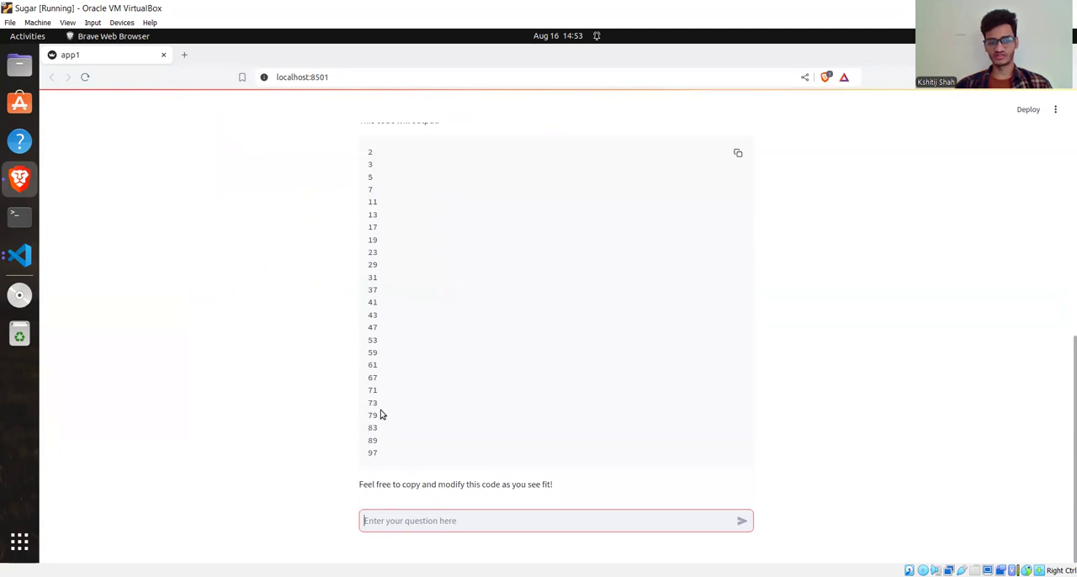
mouse_move(19, 178)
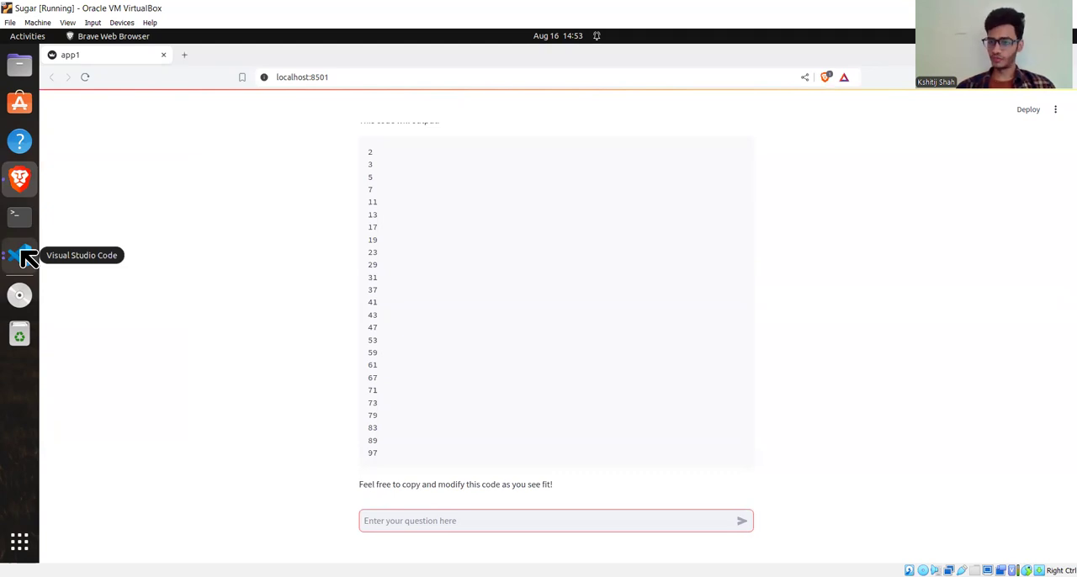
- Review app1.py in VS Code and launch Pippy with sugar-activity3 from the Pippy-Activity workspace
left_click(555, 520)
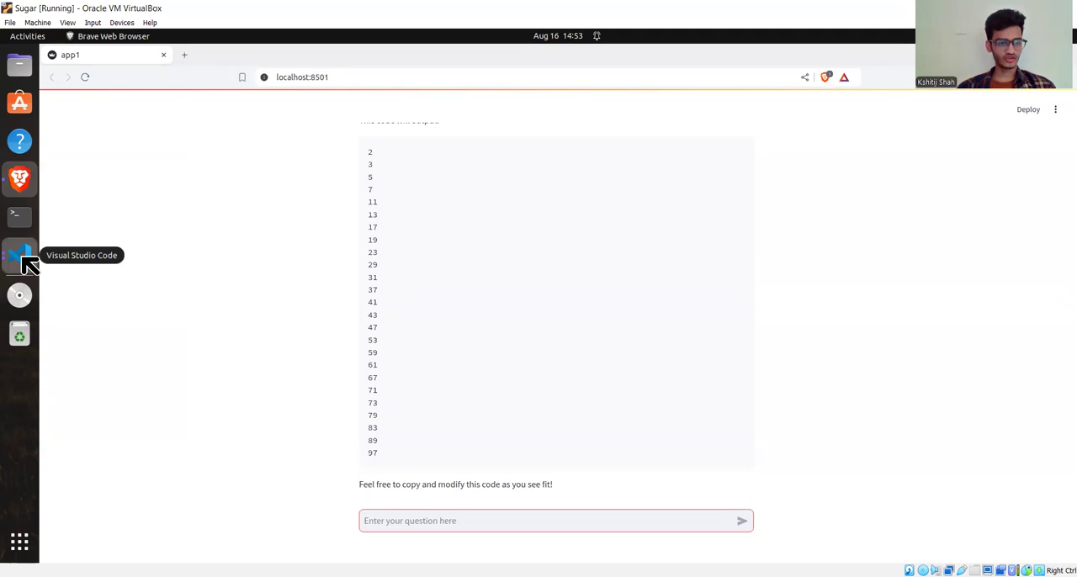
left_click(18, 256)
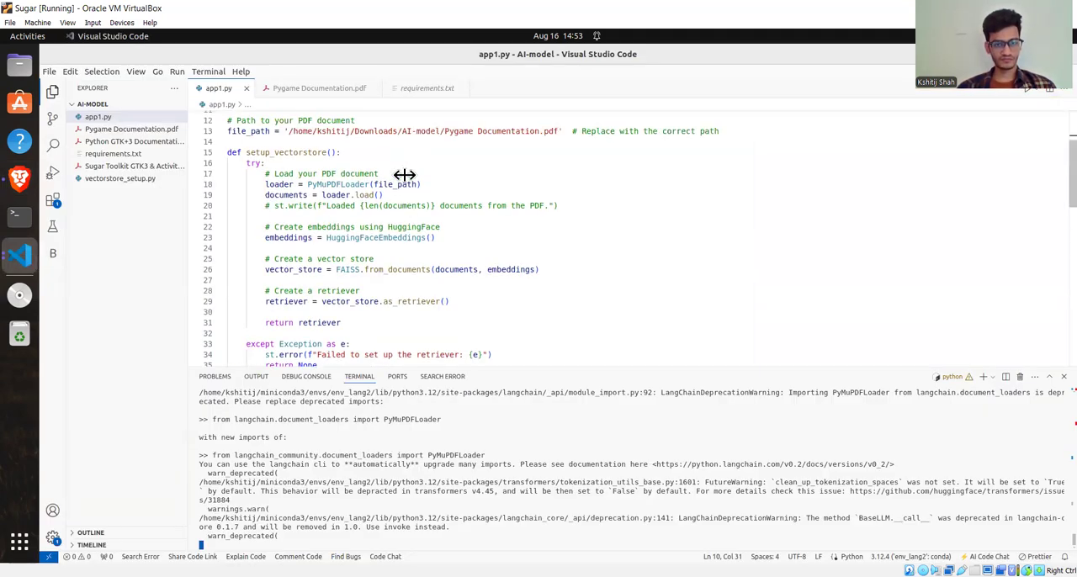
scroll("down", 3)
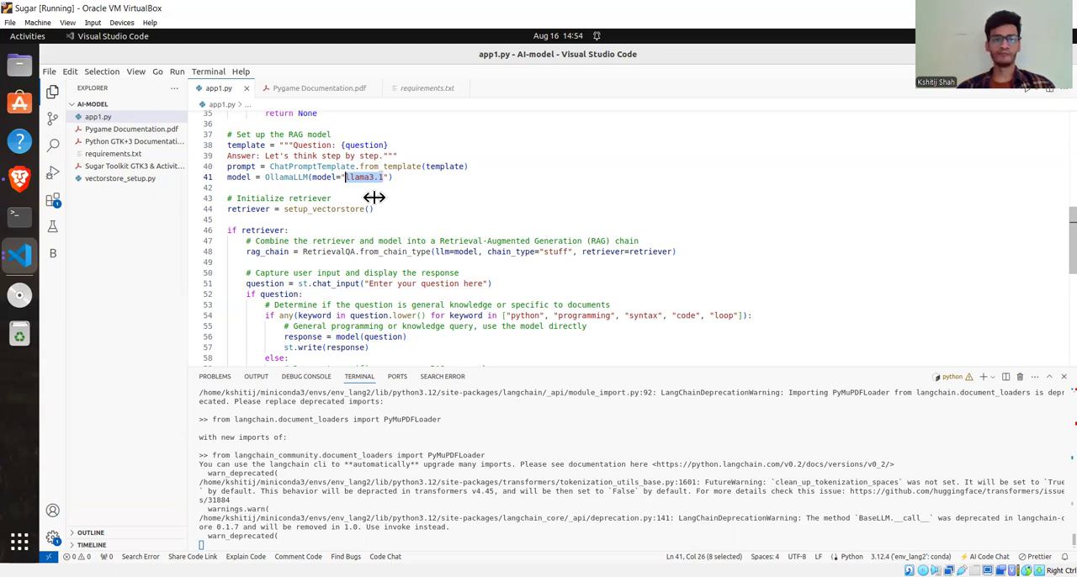
mouse_move(340, 187)
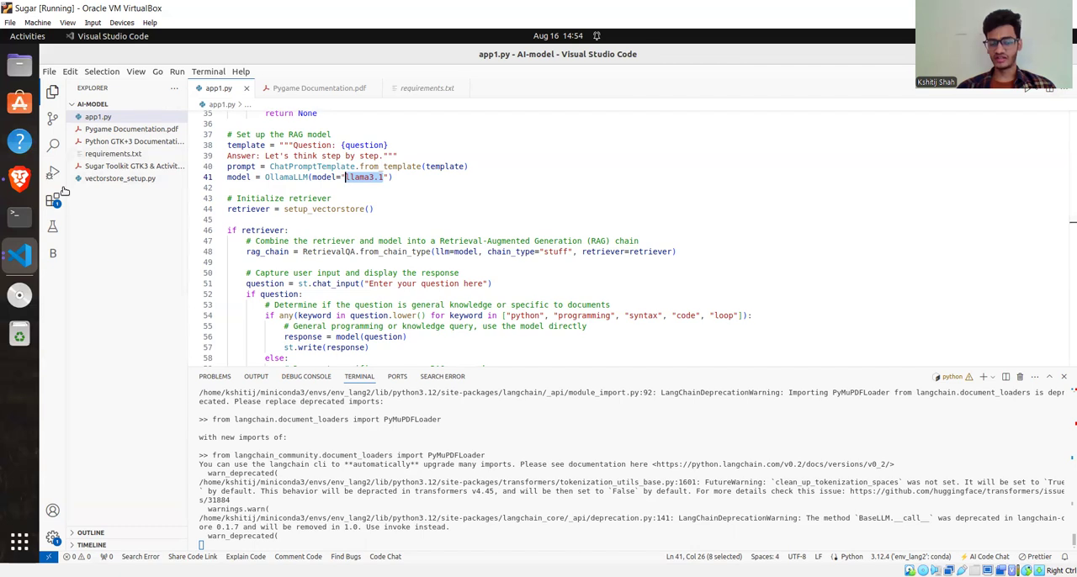
mouse_move(30, 261)
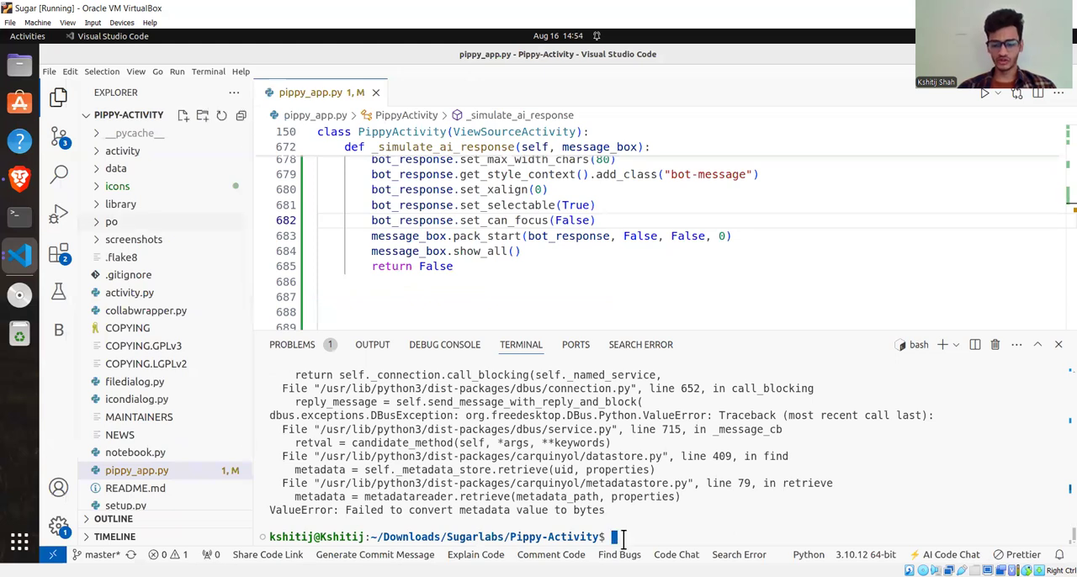
type("sugar-activity3")
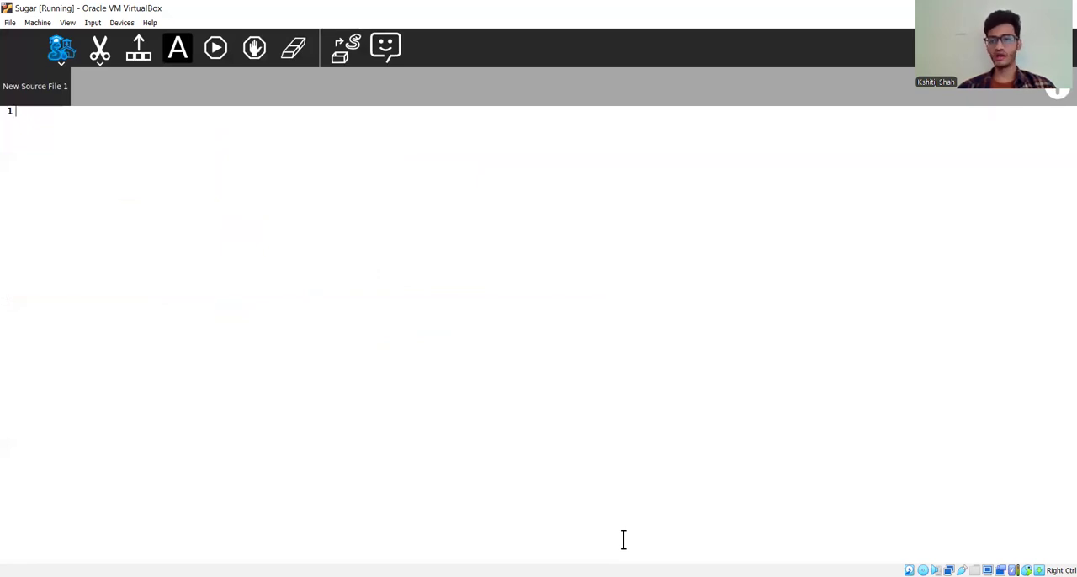
mouse_move(574, 269)
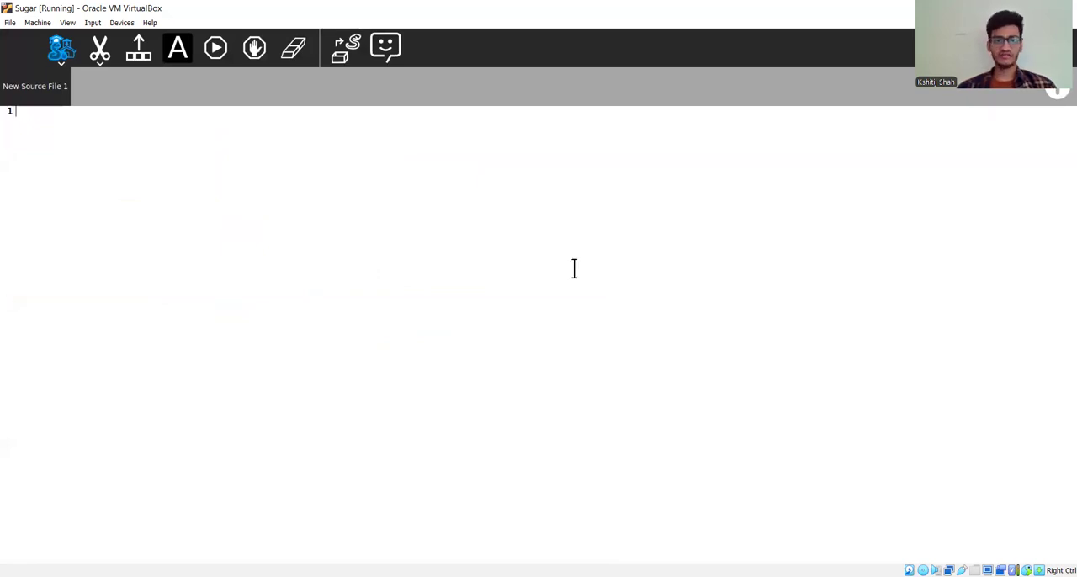
mouse_move(385, 47)
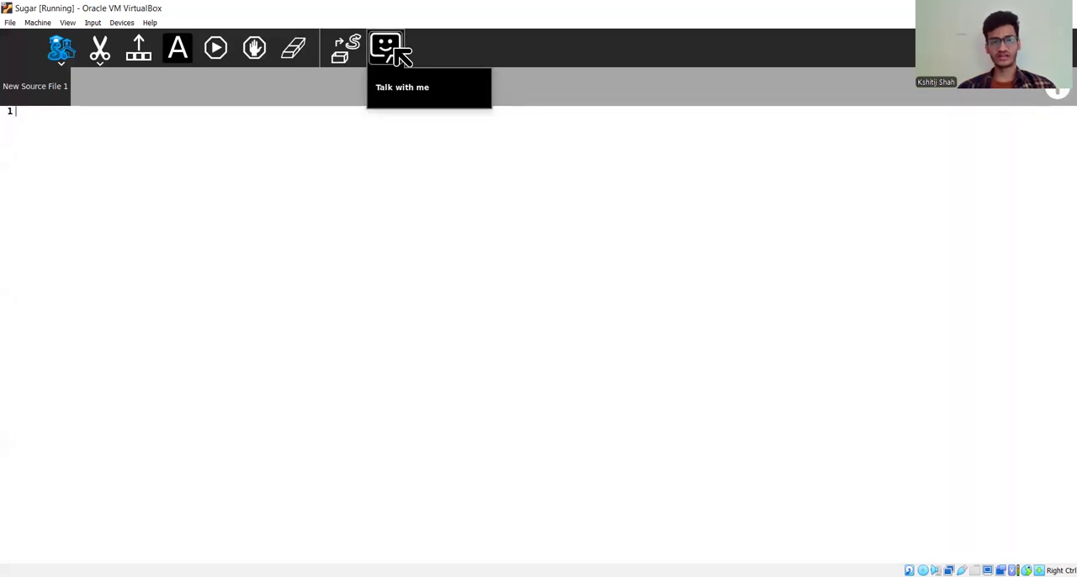
- Send 'Hi, Can you give me example of a tuple' to the Pippy chat assistant
left_click(385, 47)
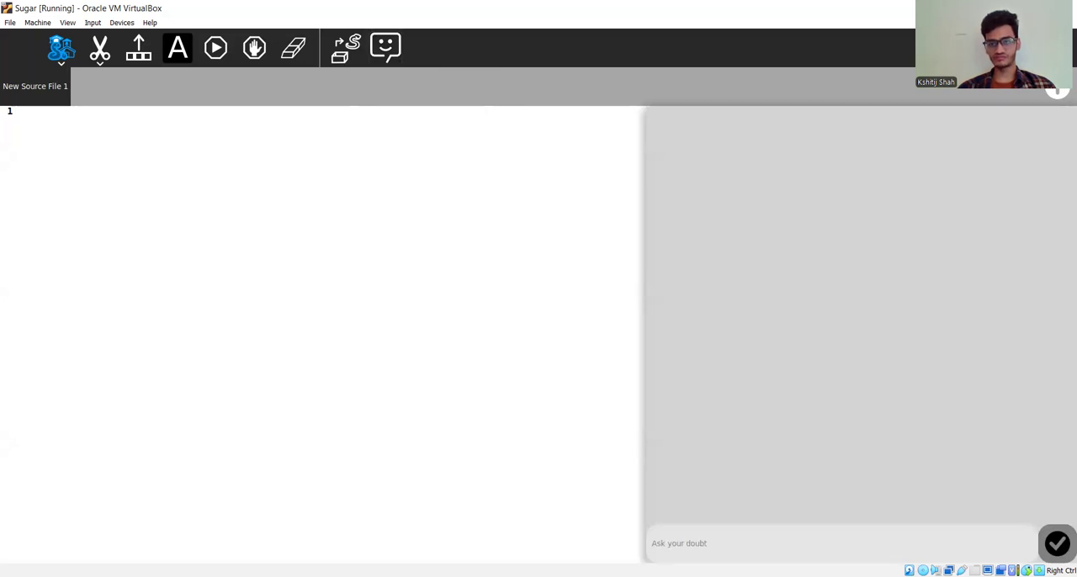
left_click(724, 542)
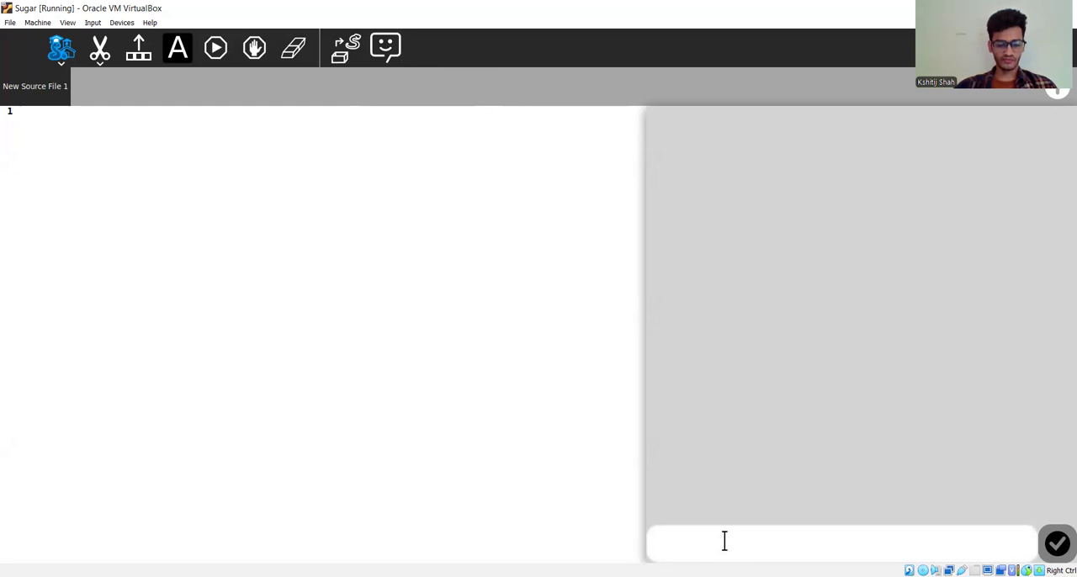
type("Hi, Can you give m")
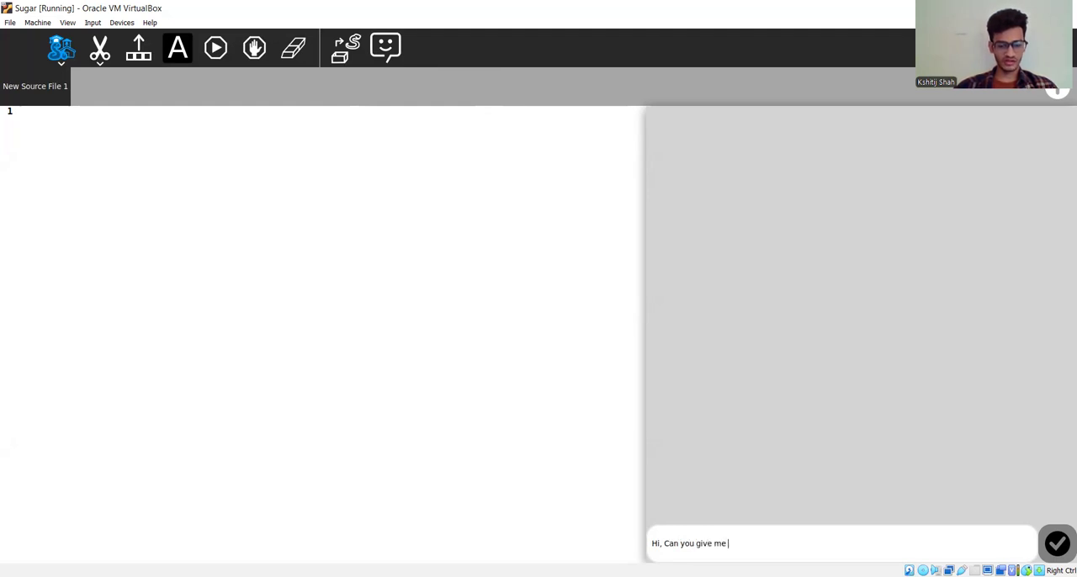
type("example of a")
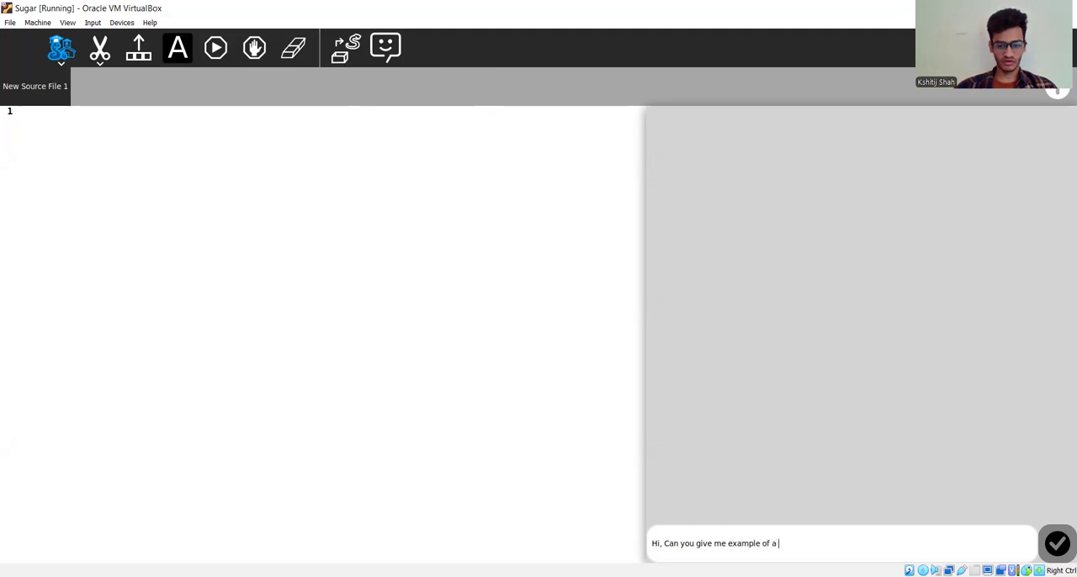
type("tu")
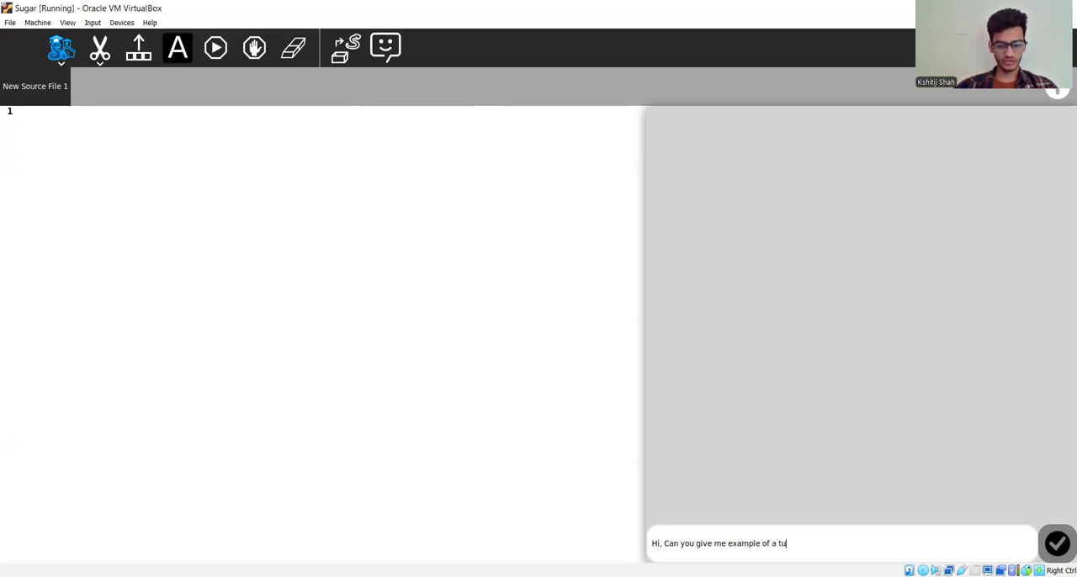
type("ple")
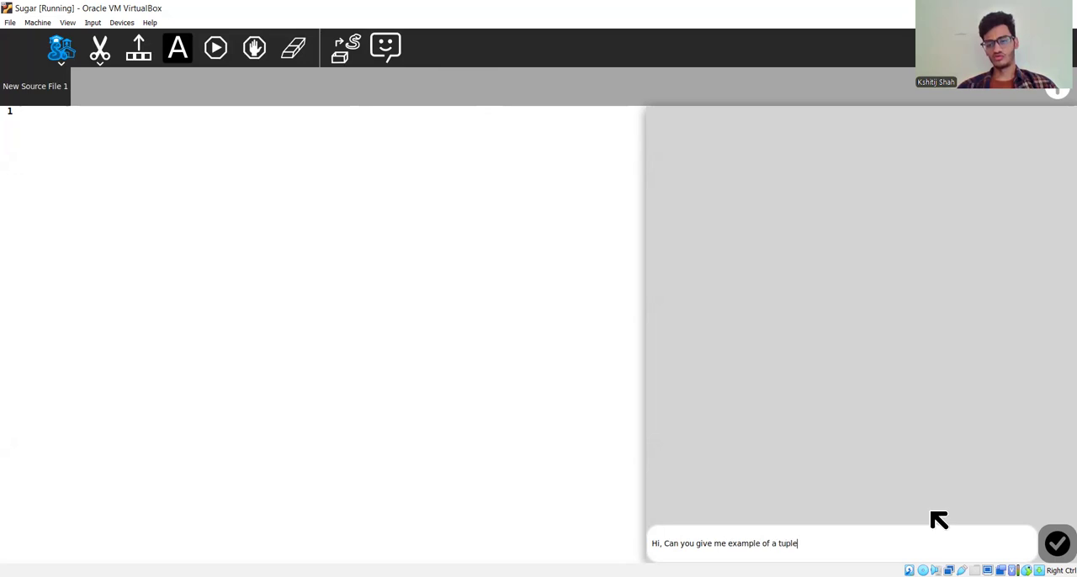
left_click(1057, 542)
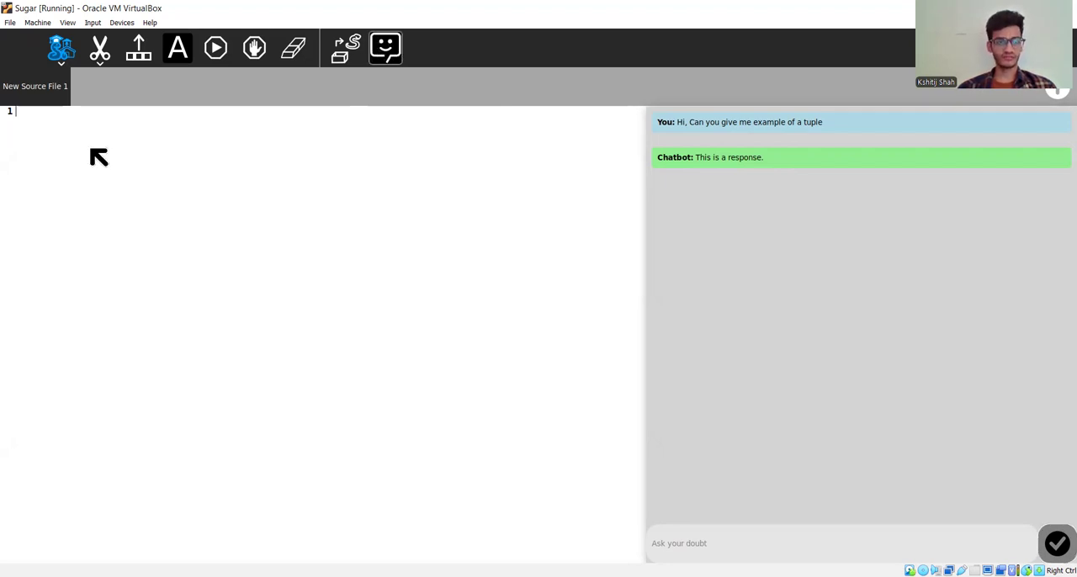
- Write print("hi") in the editor, run it to output hi, and reopen the chat panel
left_click(385, 47)
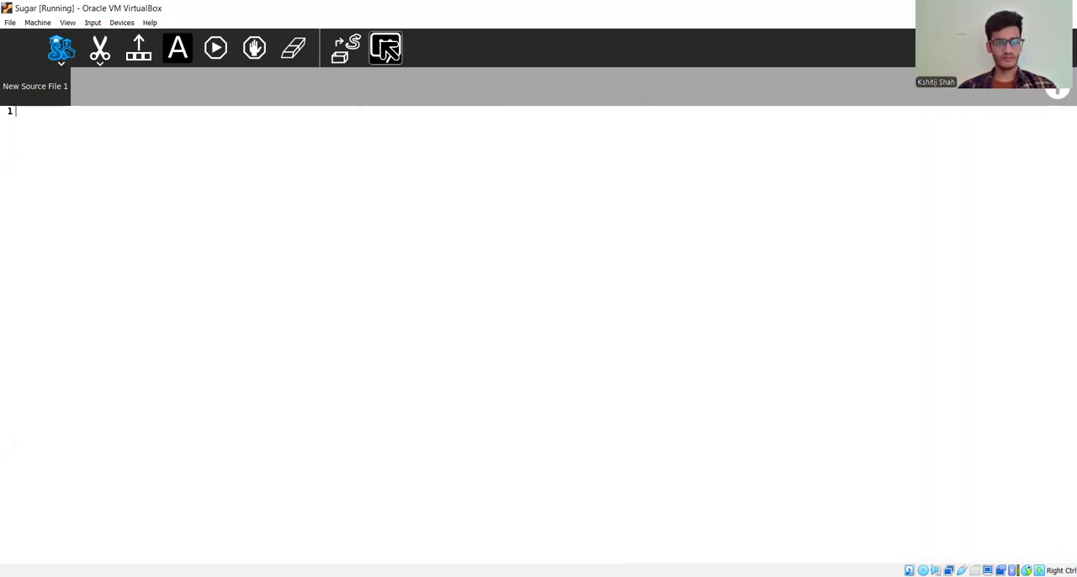
type("pri")
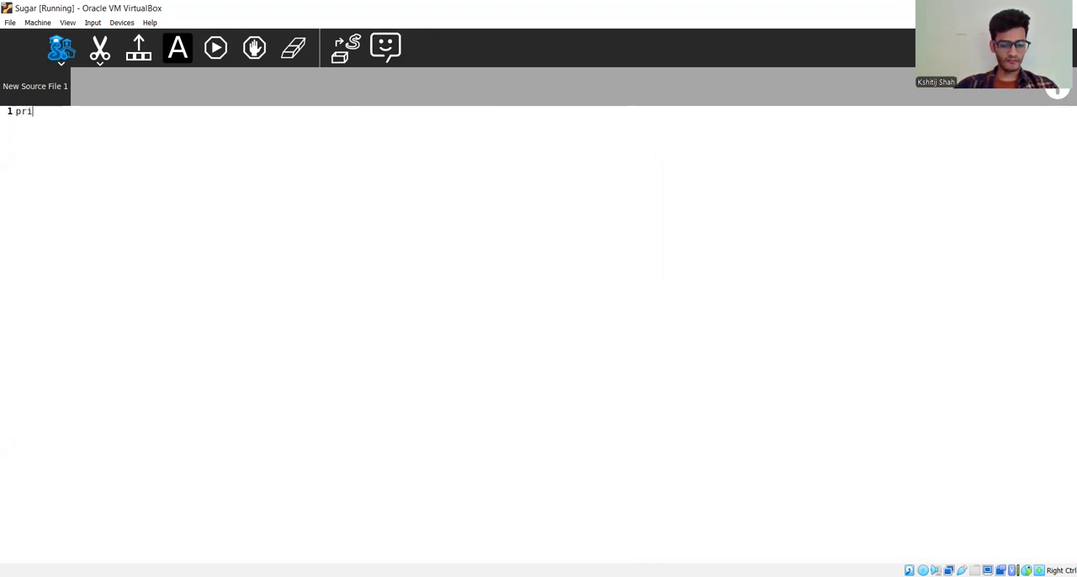
type("nt(\"h")
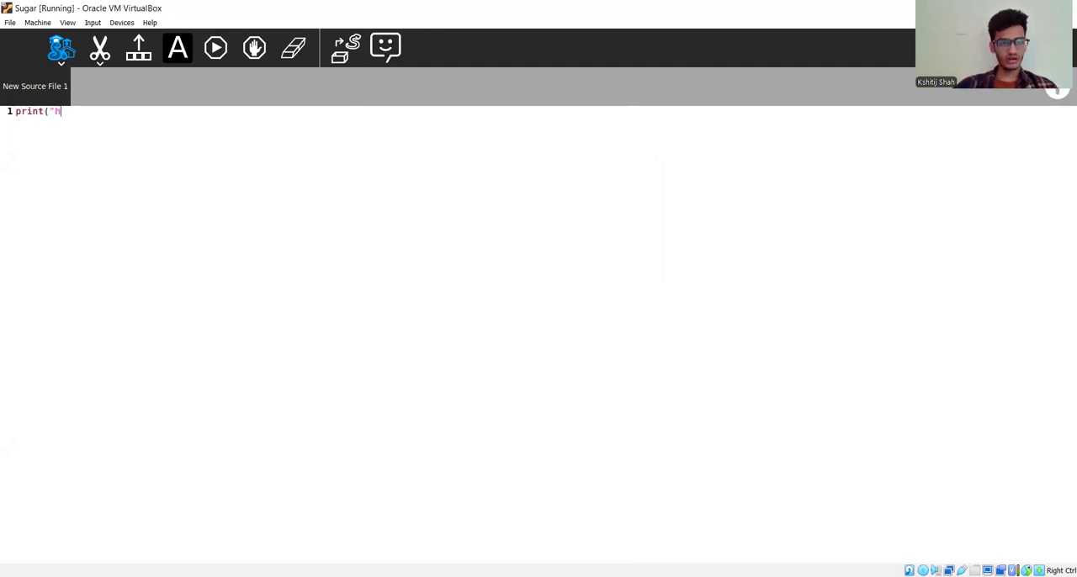
type("i\")")
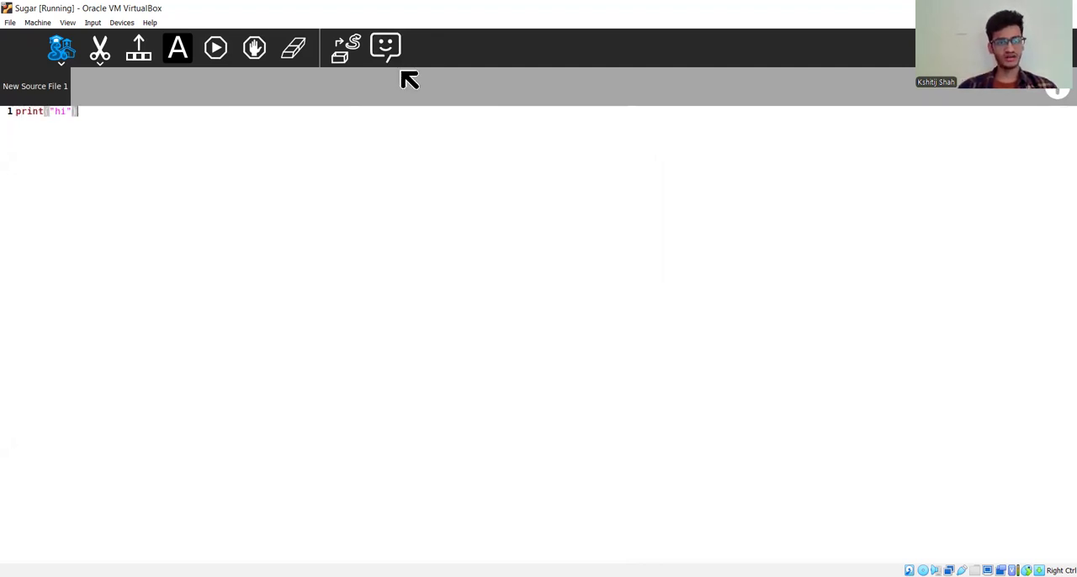
left_click(385, 47)
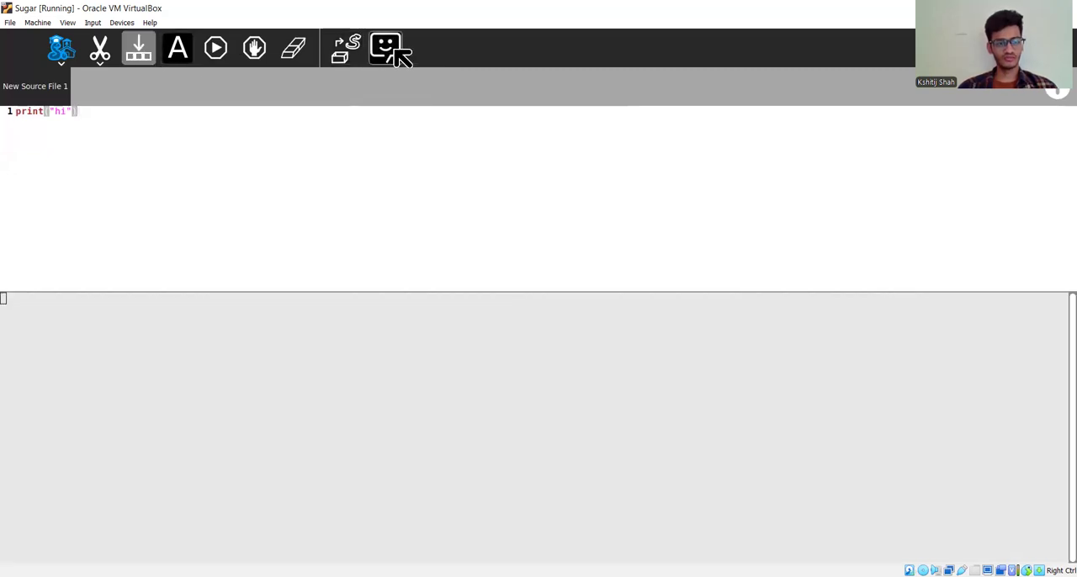
left_click(216, 47)
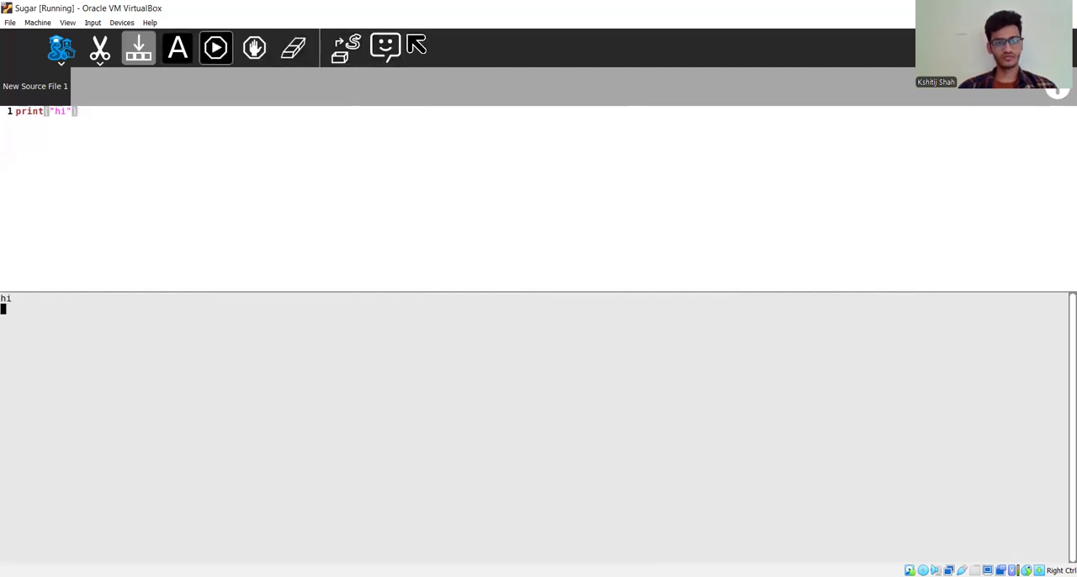
left_click(414, 44)
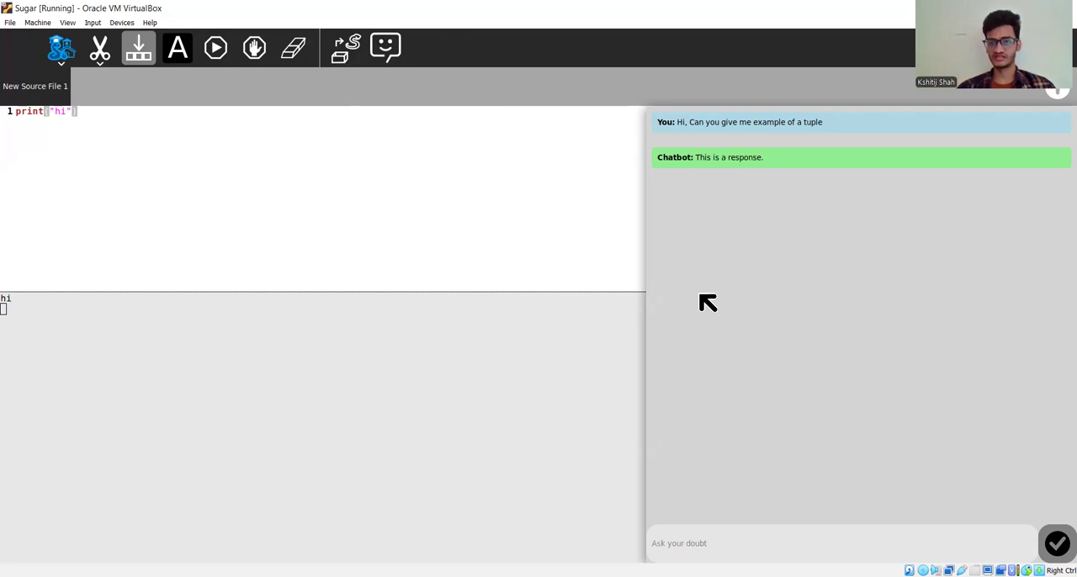
- Resend 'Can you give me example of a tuple' to the chat assistant
left_click_drag(739, 121, 823, 121)
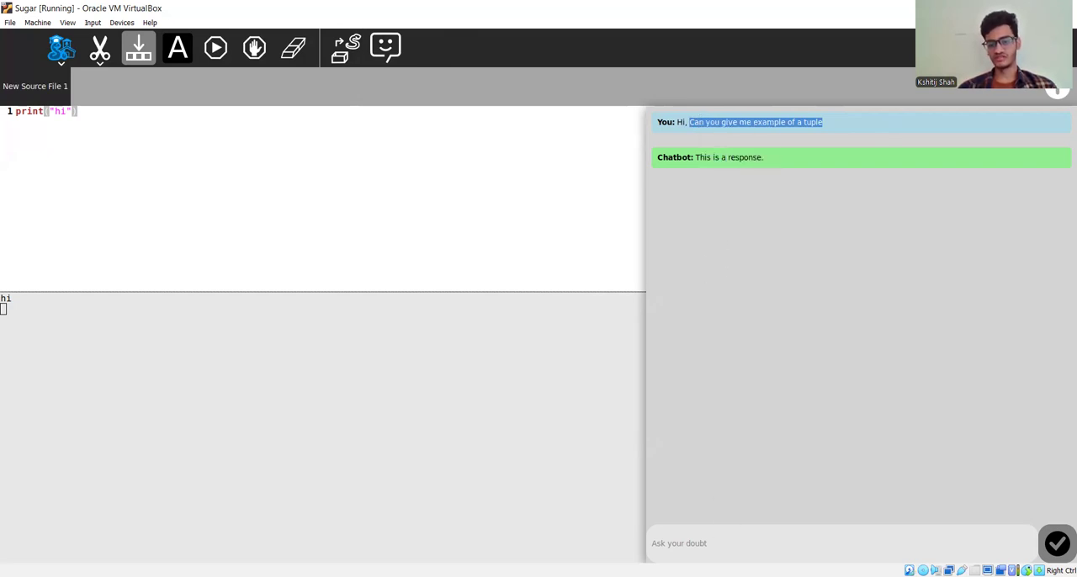
type("Can you give me example of a tuple")
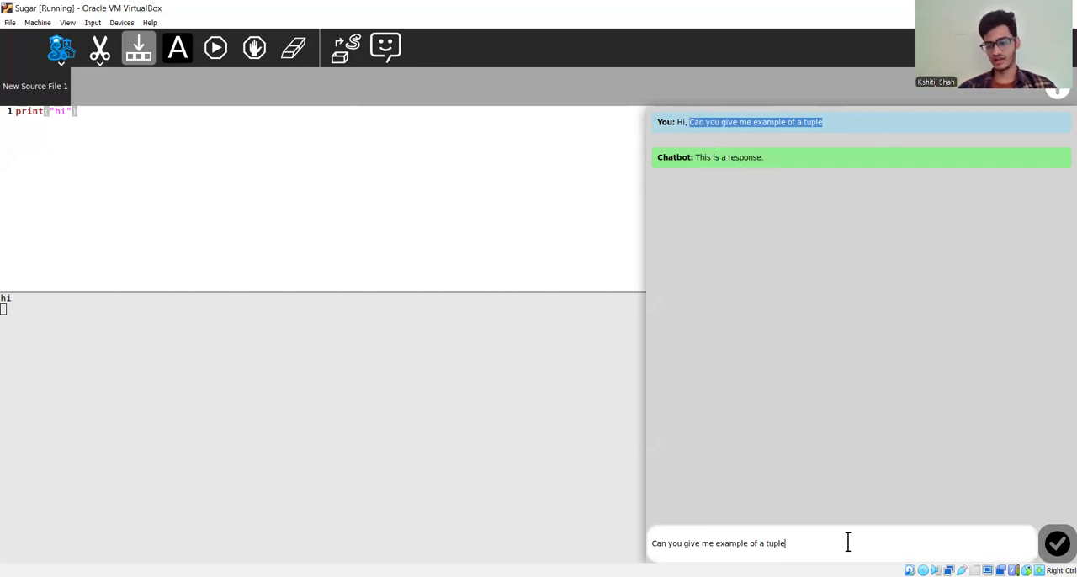
left_click(1056, 541)
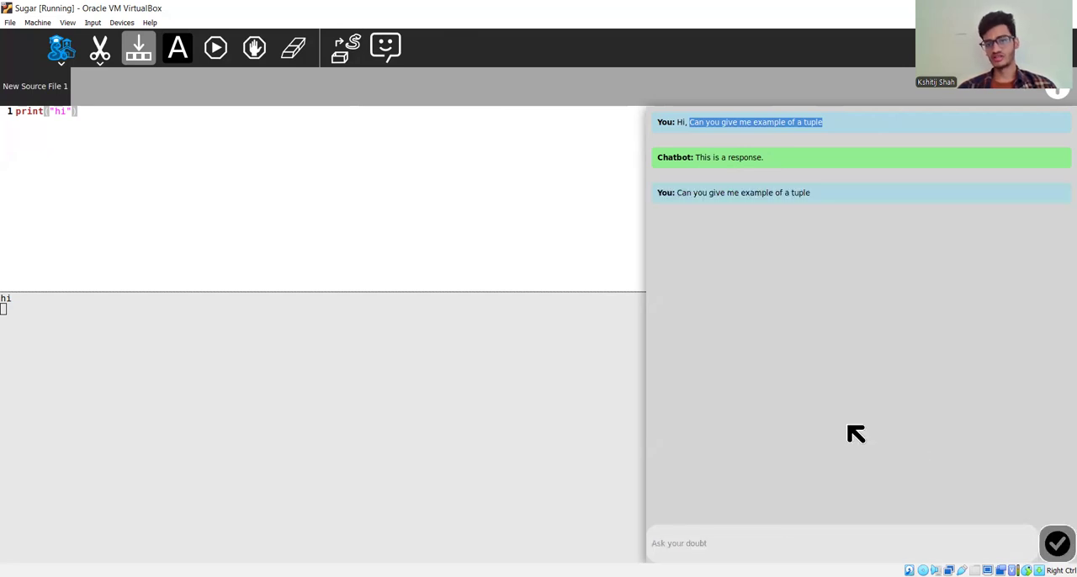